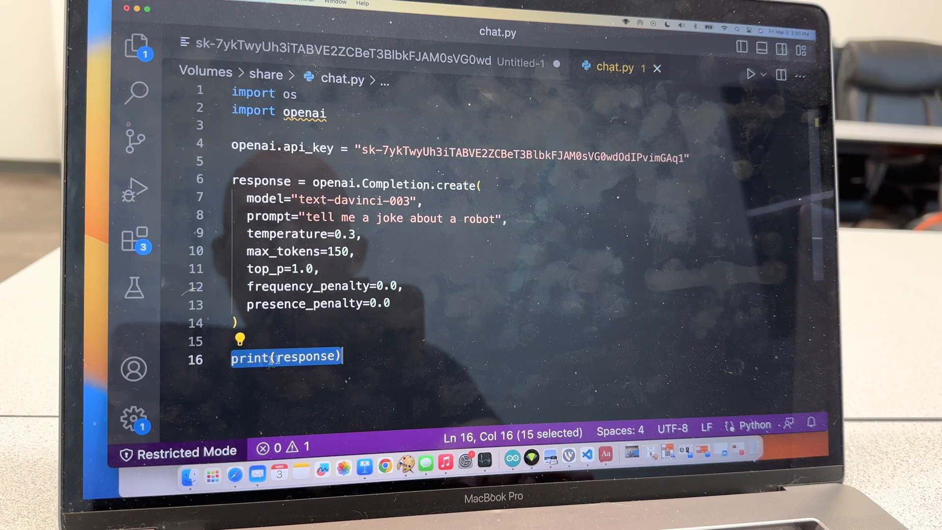
{"action": "mouse_move", "coordinate": [260, 181]}
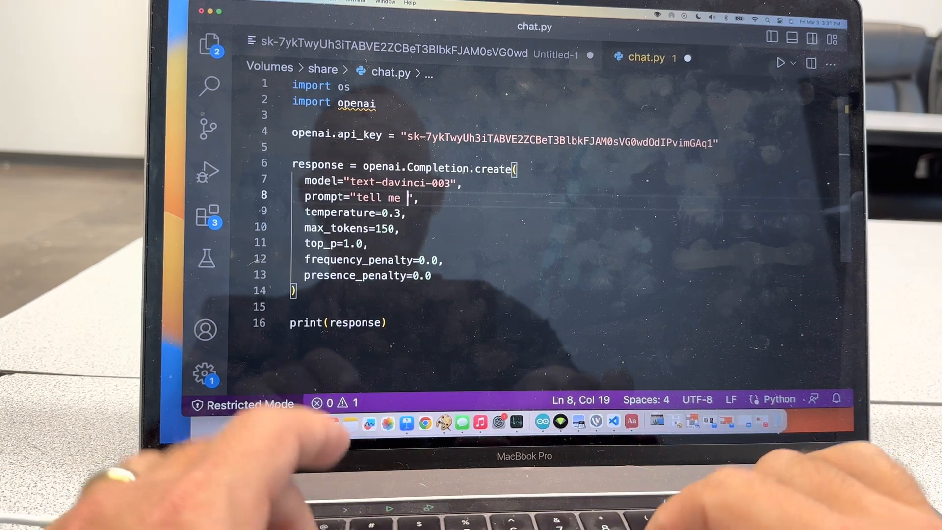
Step: Write the prompt text "a joke about a clown and a tractor" on line 8
{"action": "type", "text": "a joke about"}
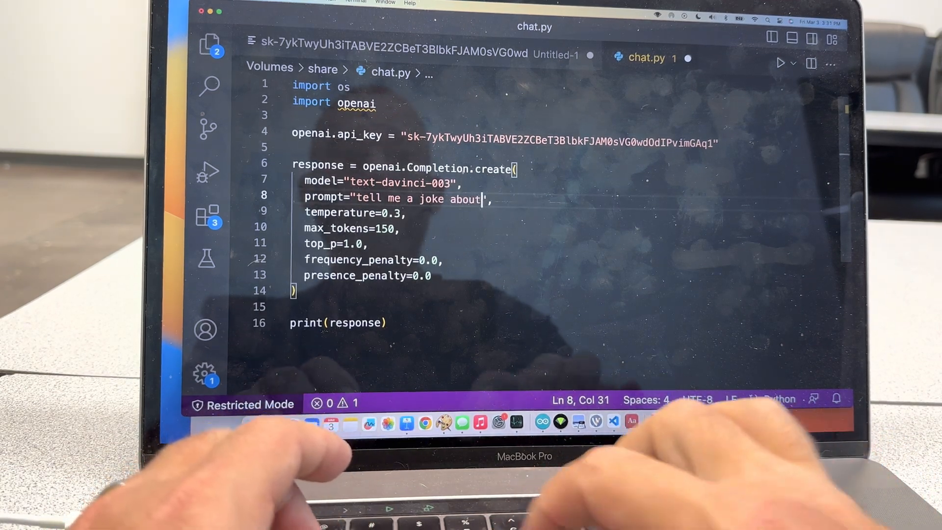
{"action": "type", "text": "a clown"}
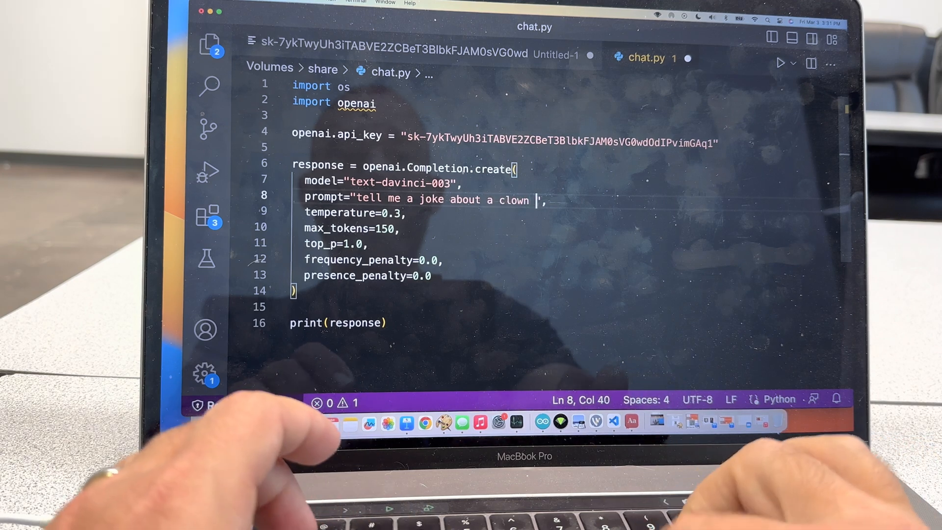
{"action": "type", "text": "and a tra"}
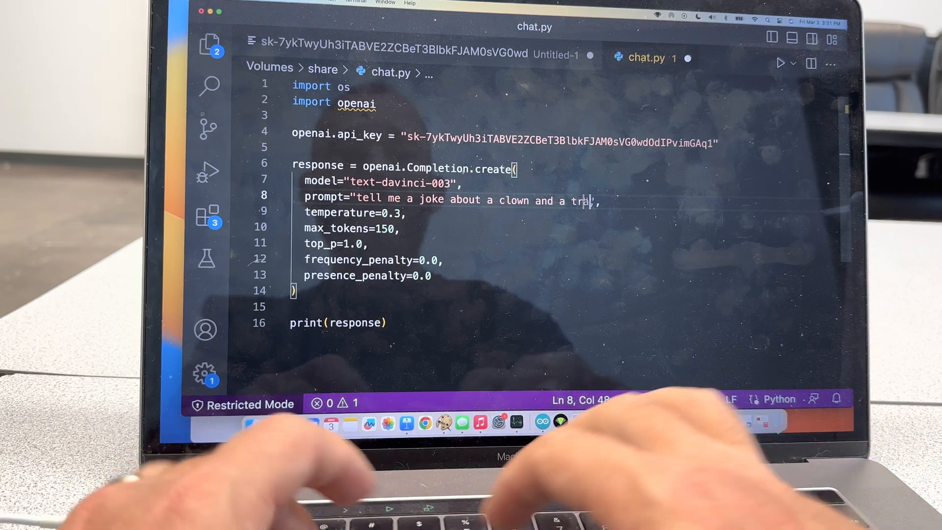
{"action": "type", "text": "ctor"}
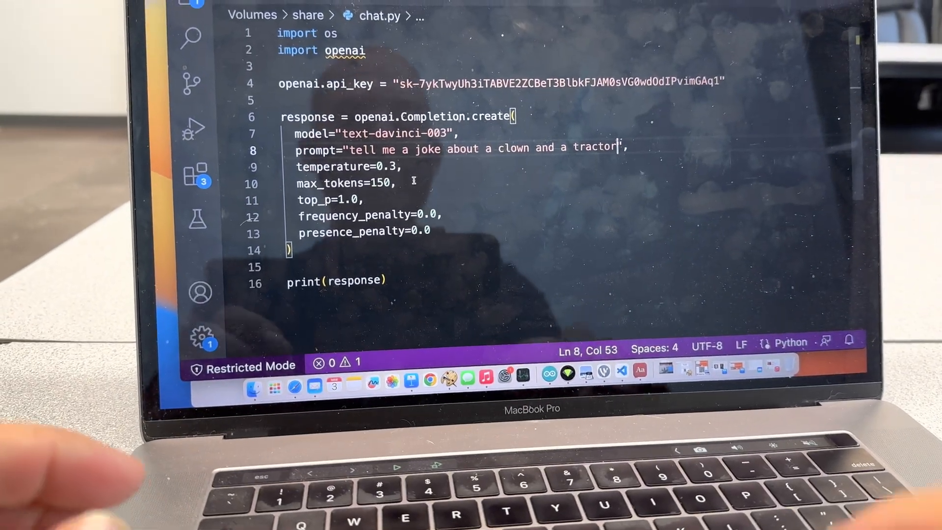
Step: Erase the clown prompt and write "what was the battle of hastings?" instead
{"action": "key", "text": "backspace"}
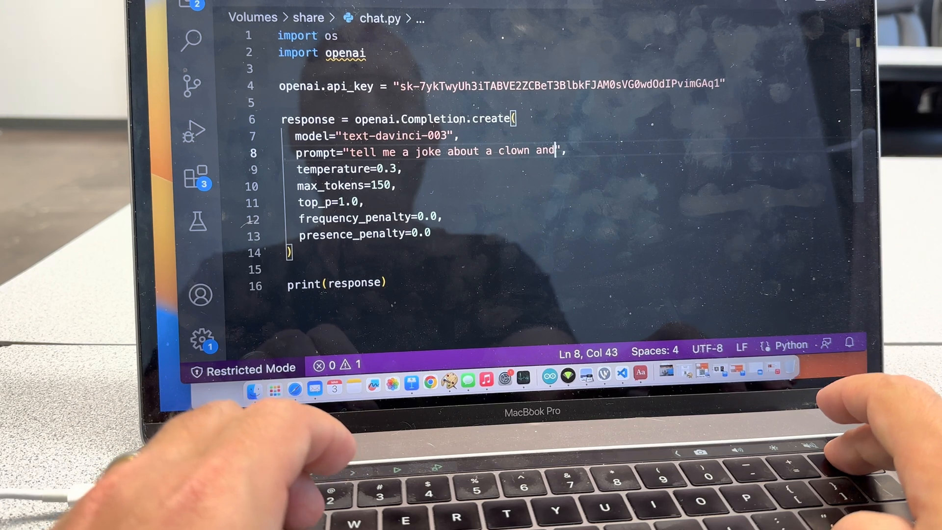
{"action": "key", "text": "backspace"}
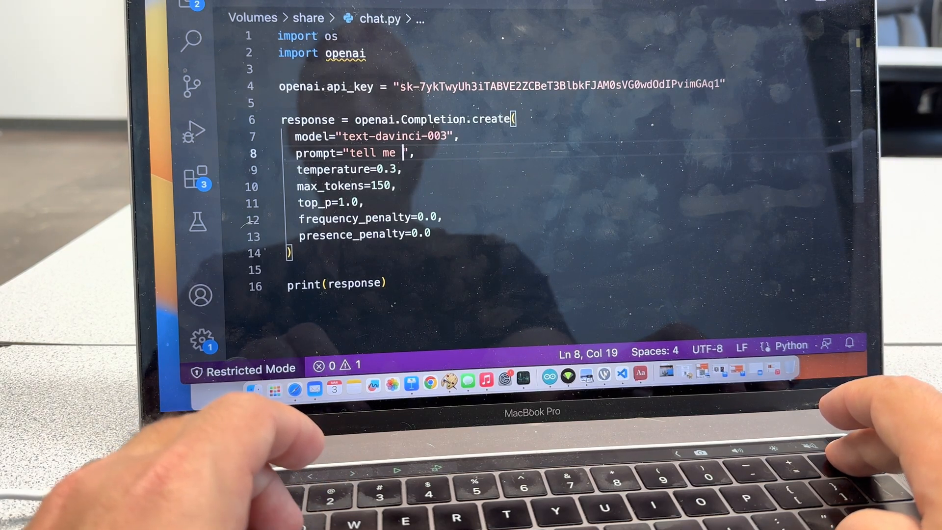
{"action": "type", "text": "what"}
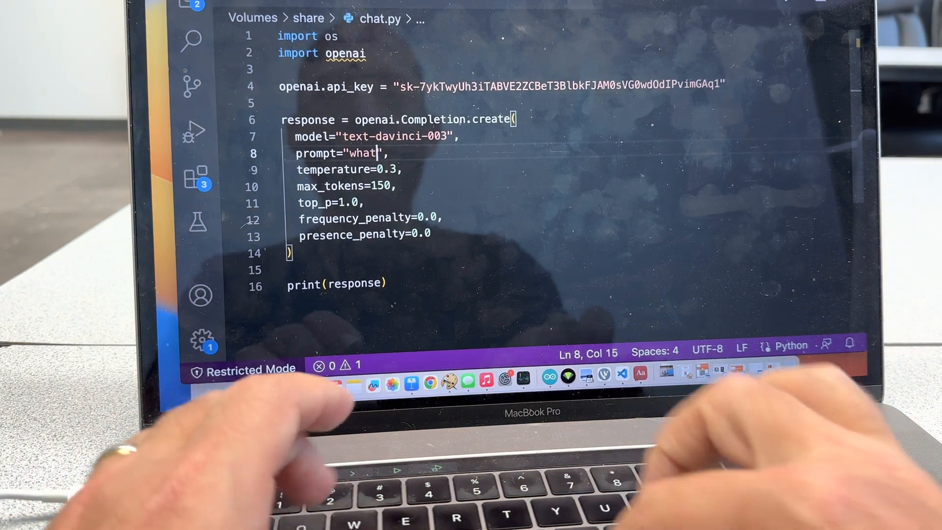
{"action": "type", "text": "was the battl"}
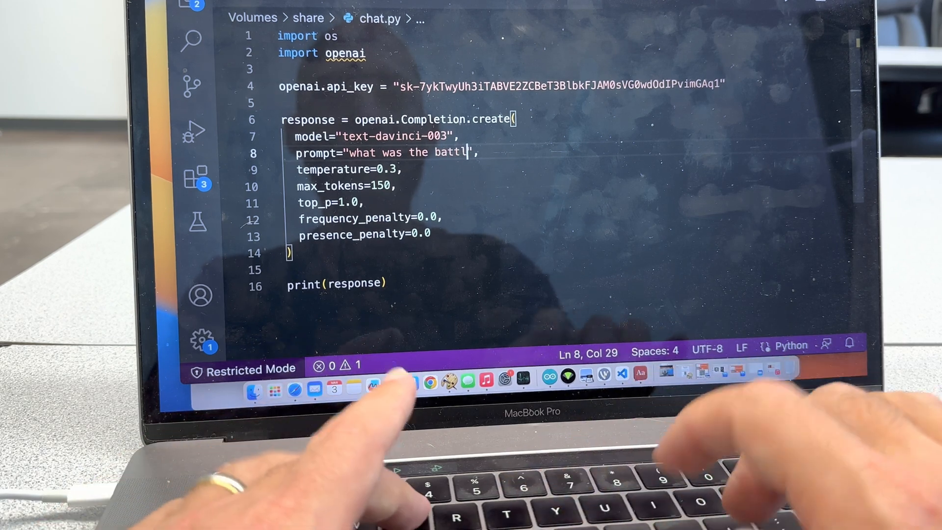
{"action": "type", "text": "e of hast"}
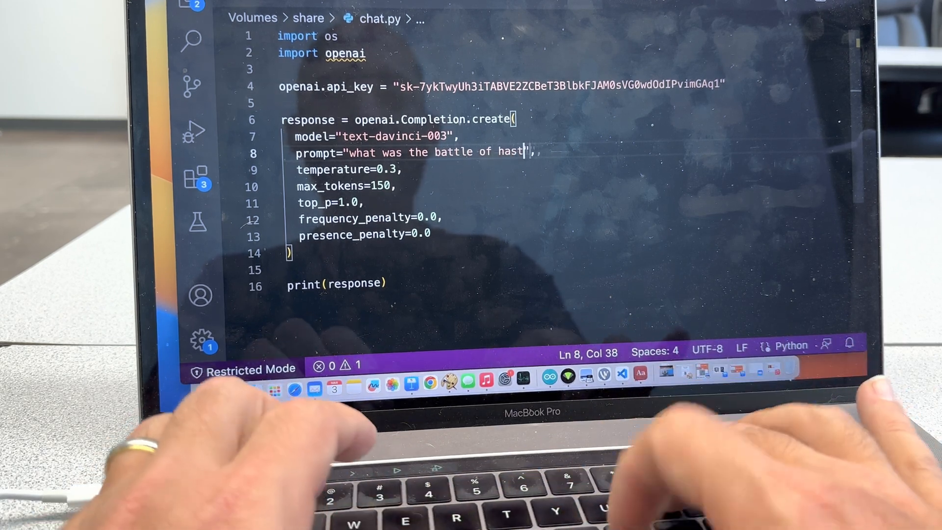
{"action": "type", "text": "ings?"}
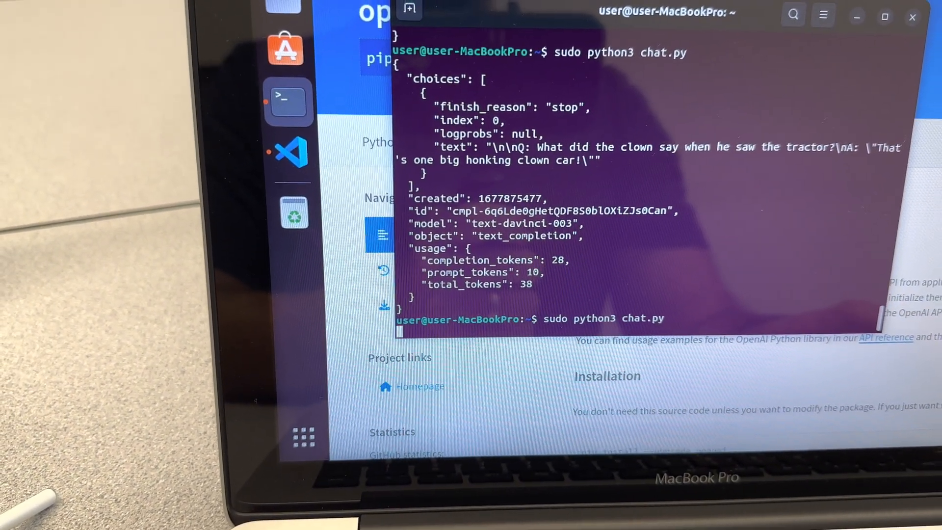
Step: Run sudo python3 chat.py with the edited prompt
{"action": "key", "text": "Return"}
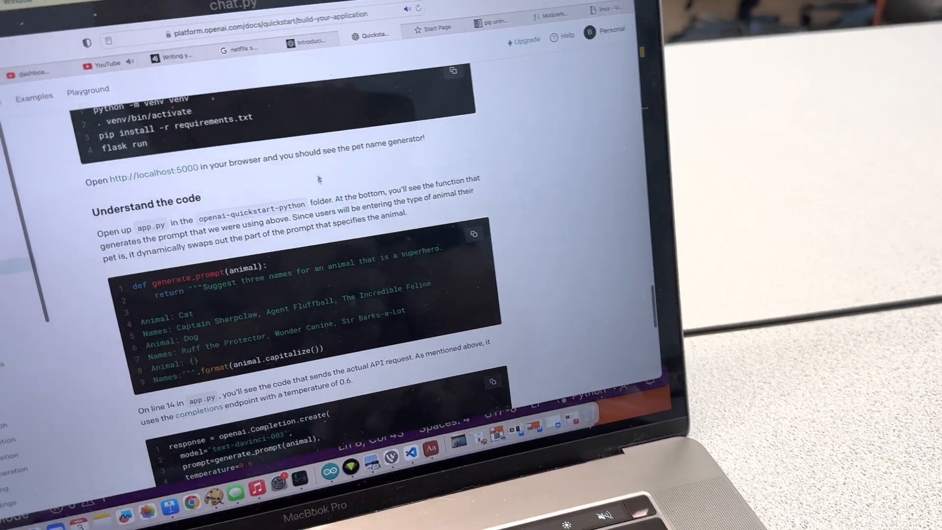
Step: Scroll the Quickstart page up to the Build your application heading
{"action": "scroll", "scroll_direction": "up", "scroll_amount": 3}
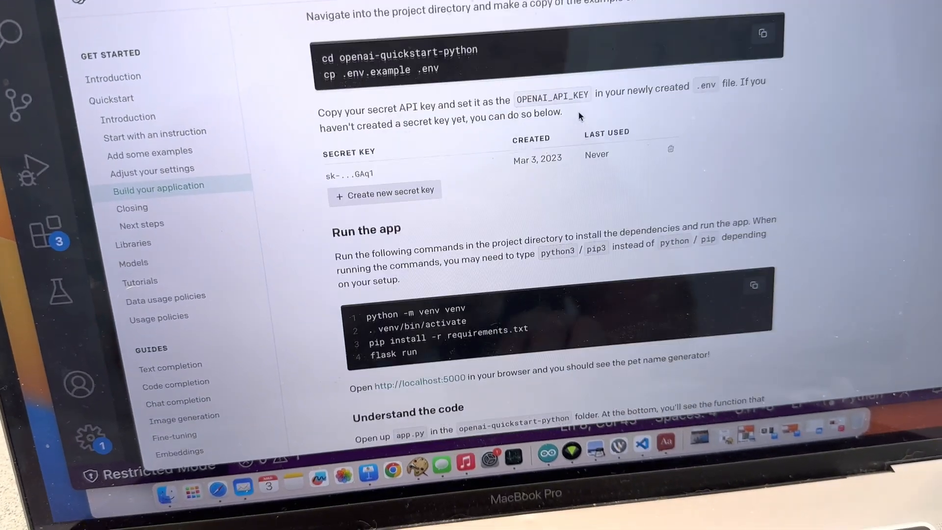
{"action": "scroll", "scroll_direction": "up", "scroll_amount": 3}
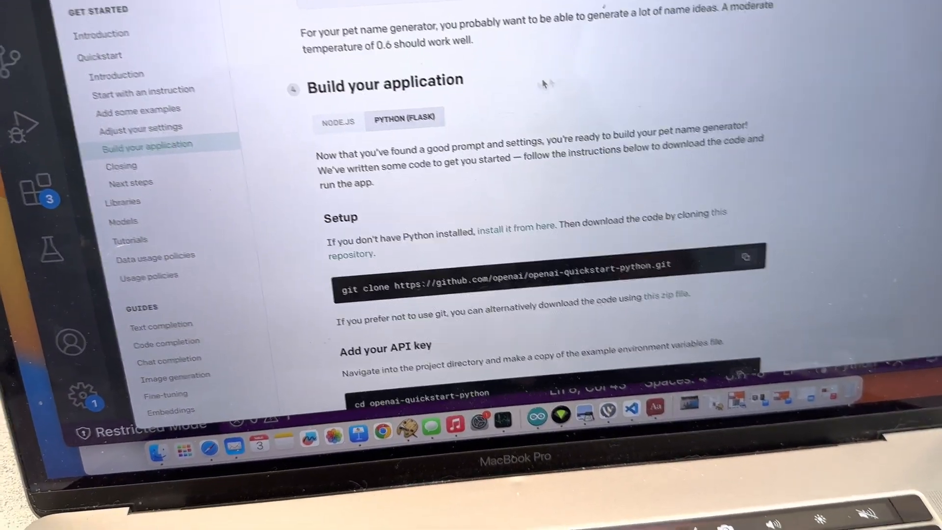